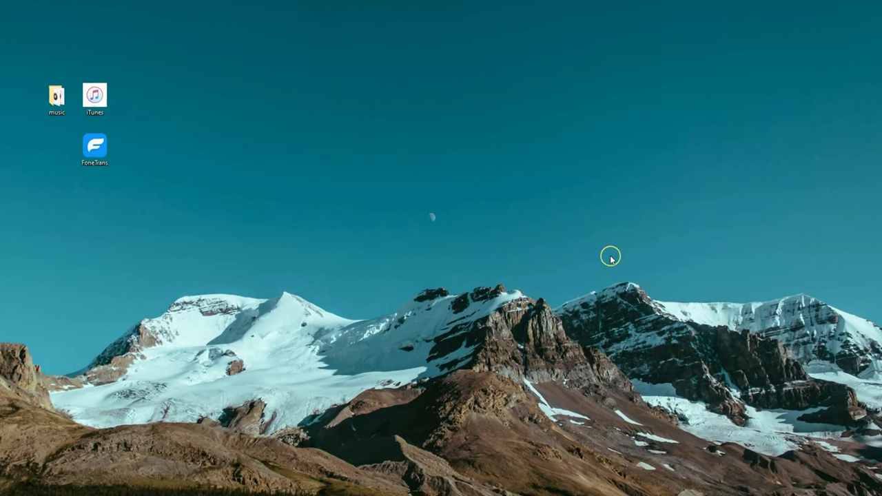
Open the desktop music folder listing the five Taylor Swift mp3 files
double_click(55, 94)
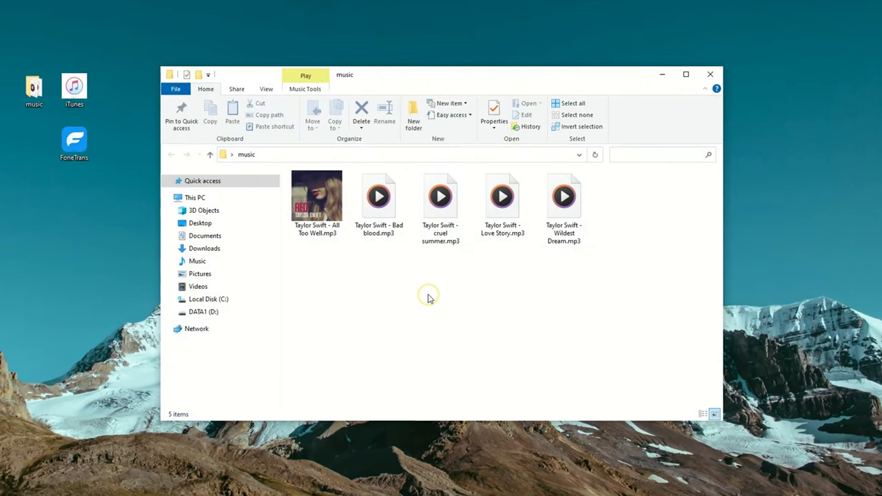
double_click(317, 195)
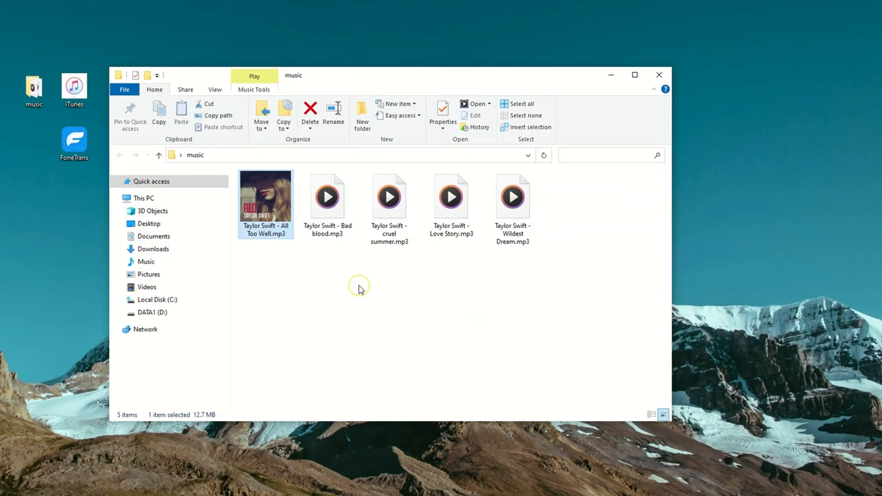
mouse_move(403, 283)
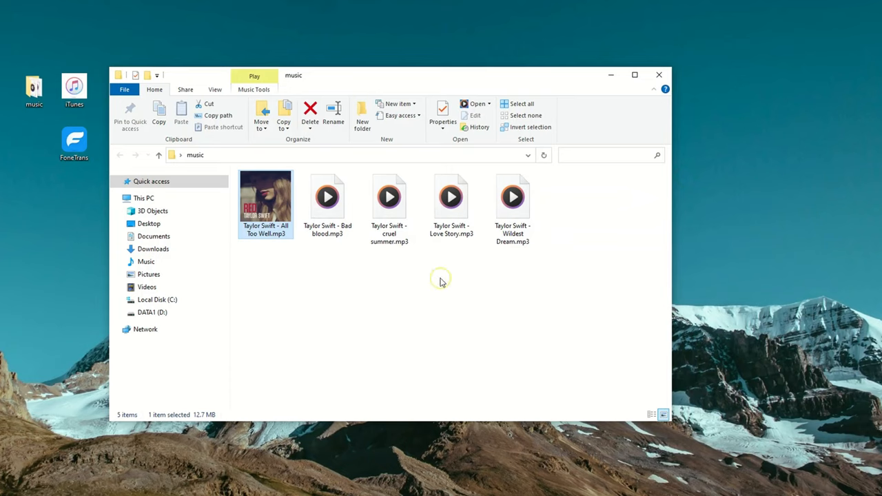
mouse_move(444, 288)
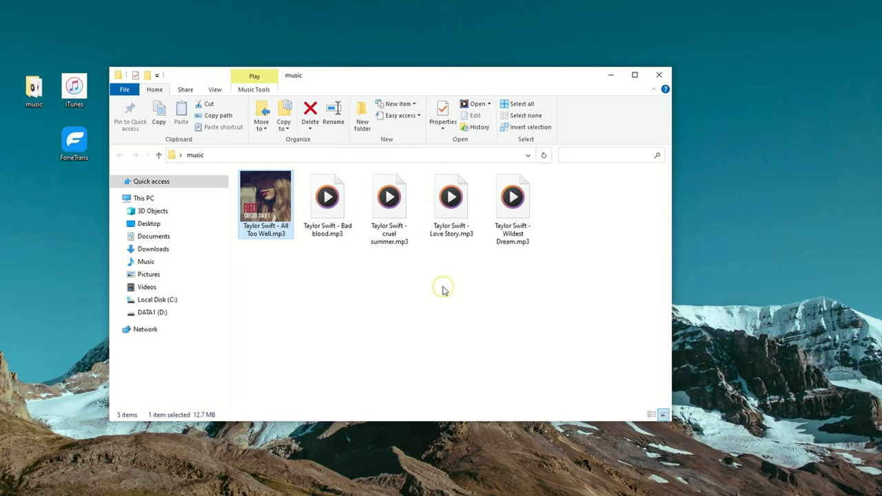
mouse_move(536, 357)
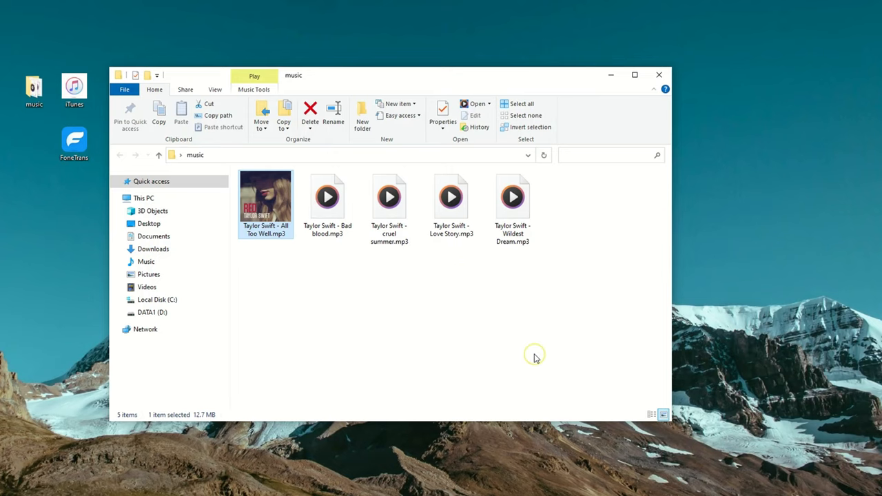
double_click(265, 195)
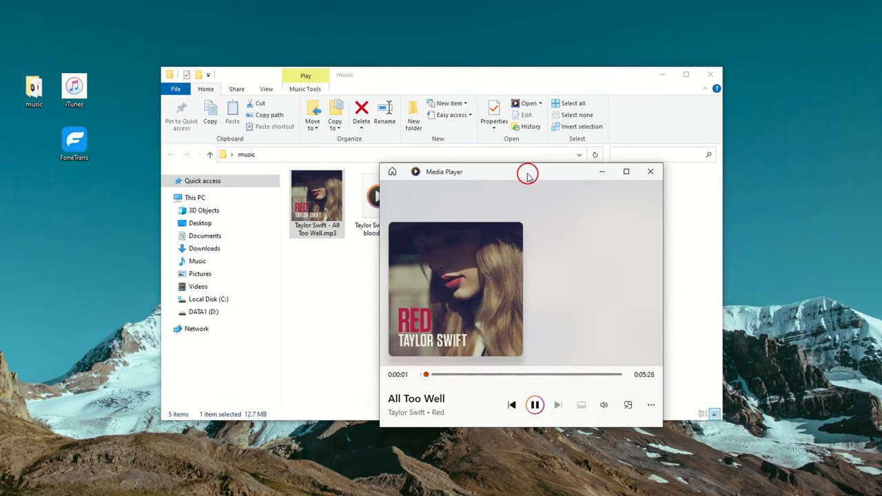
left_click_drag(527, 171, 585, 172)
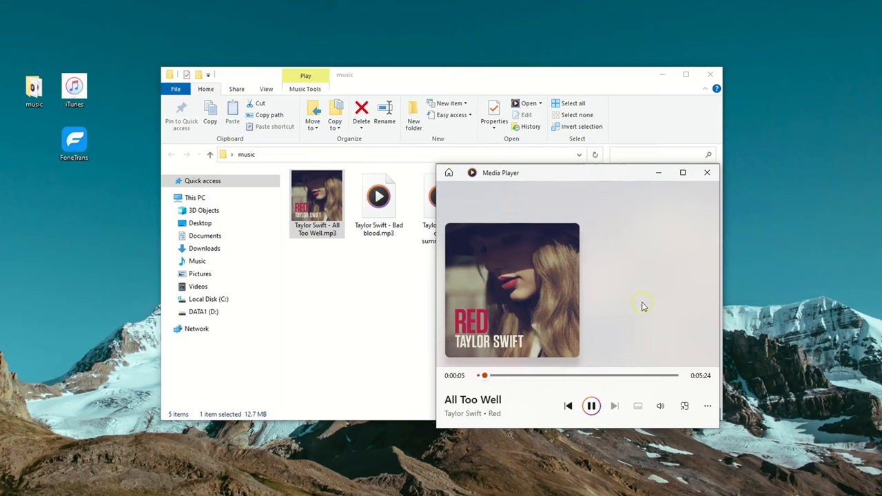
mouse_move(621, 306)
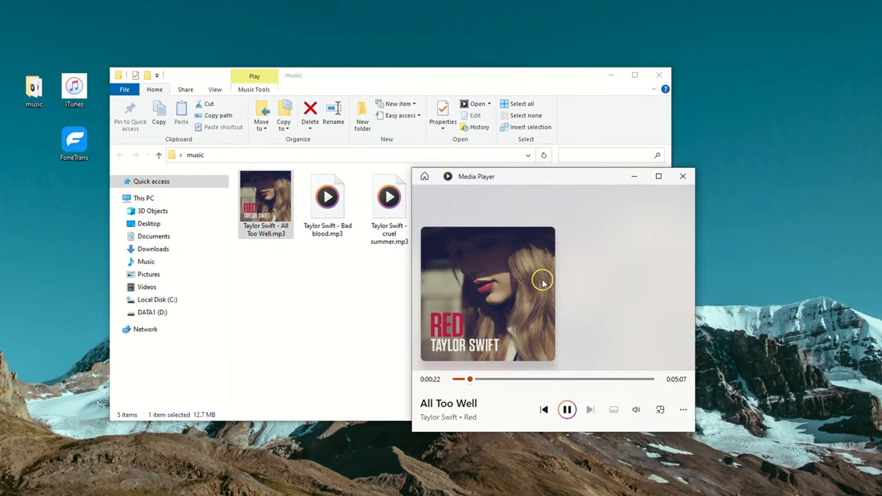
left_click(682, 177)
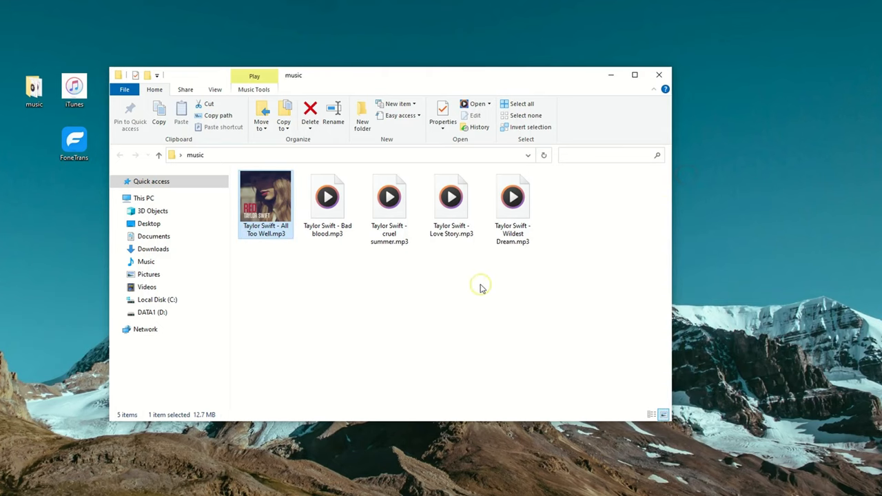
mouse_move(452, 295)
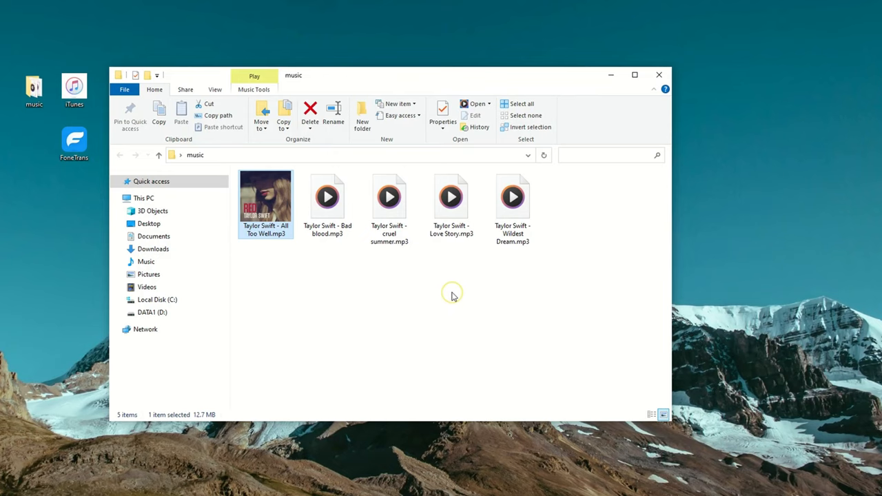
mouse_move(659, 129)
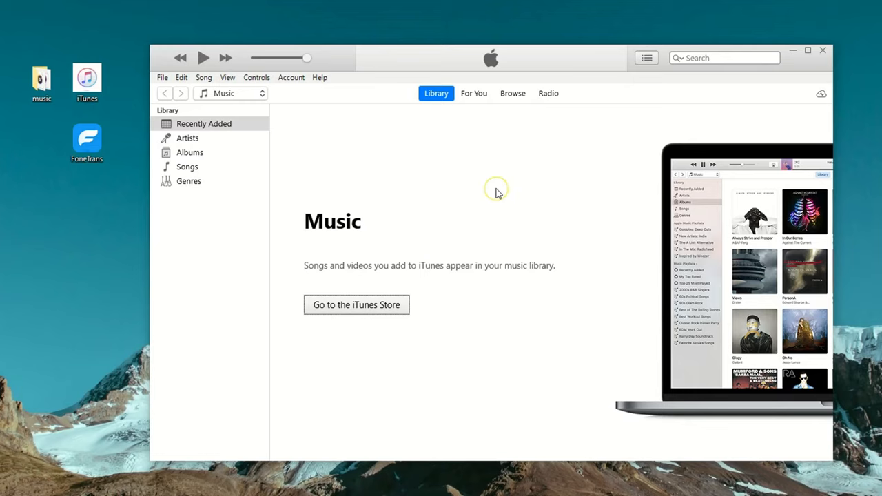
mouse_move(463, 212)
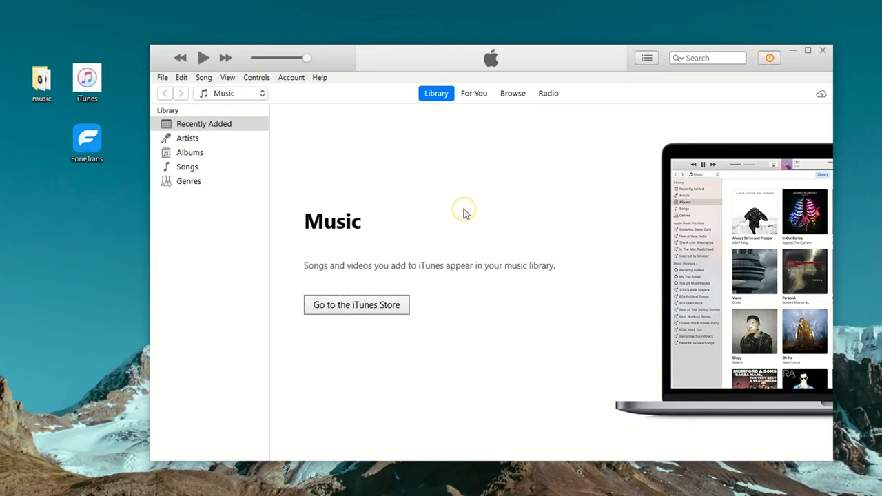
mouse_move(531, 177)
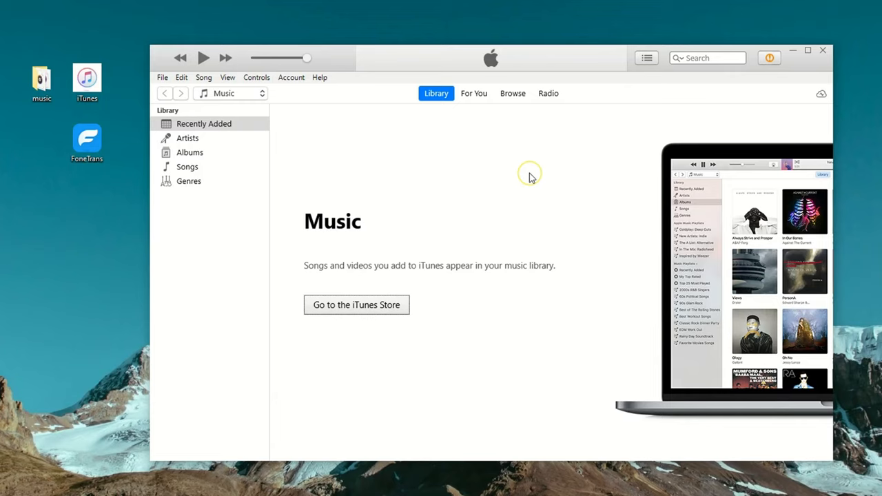
mouse_move(495, 200)
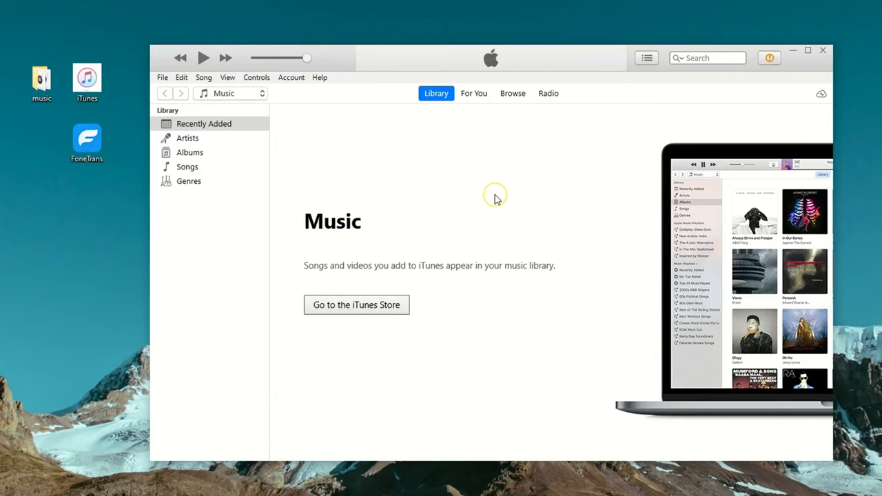
mouse_move(710, 69)
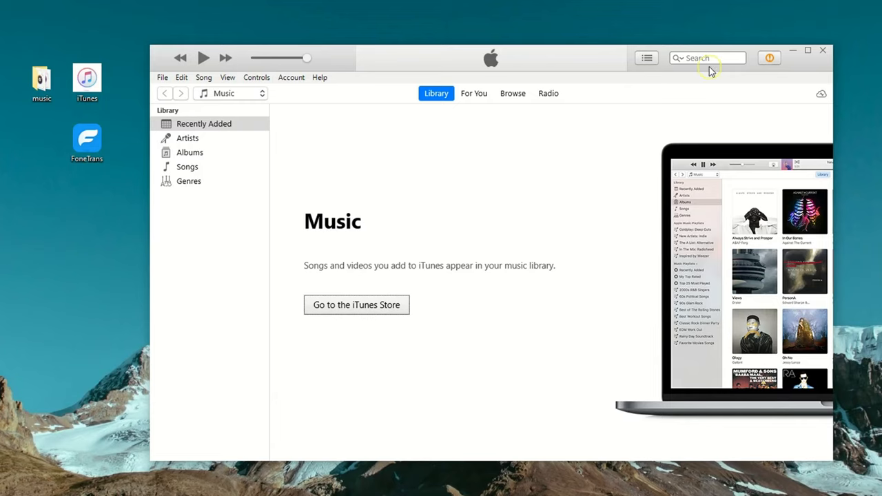
left_click(822, 49)
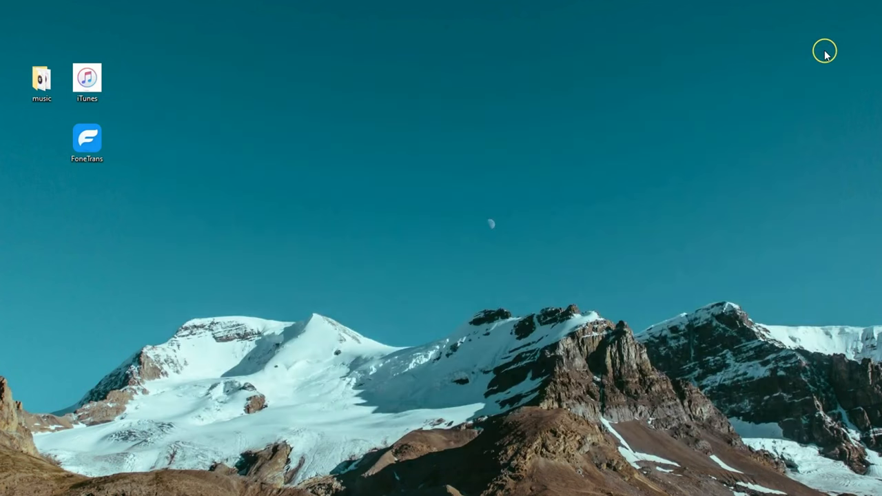
mouse_move(706, 276)
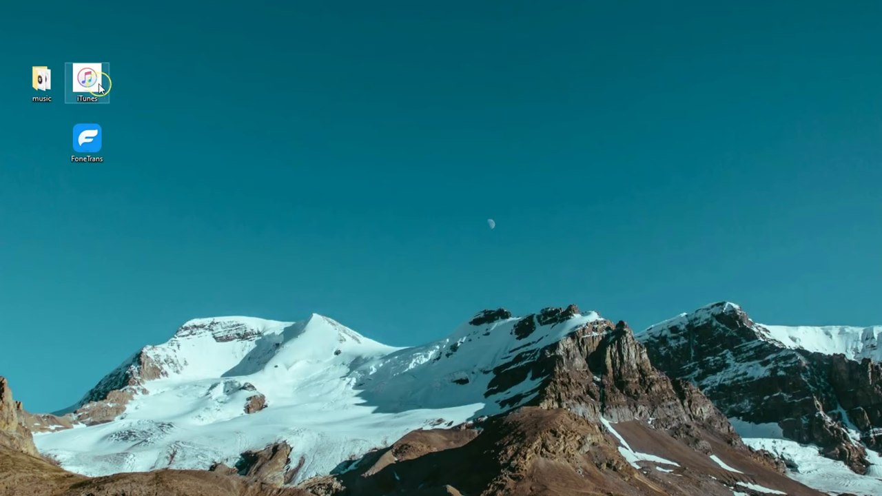
mouse_move(273, 185)
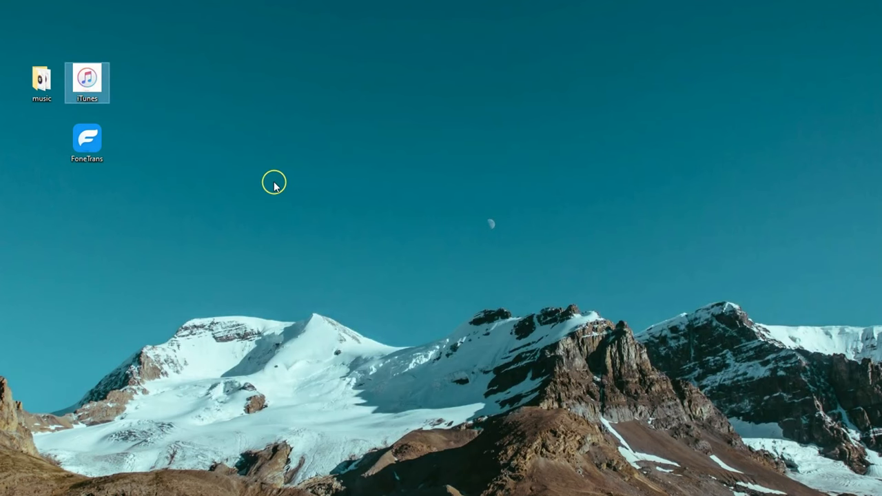
double_click(86, 83)
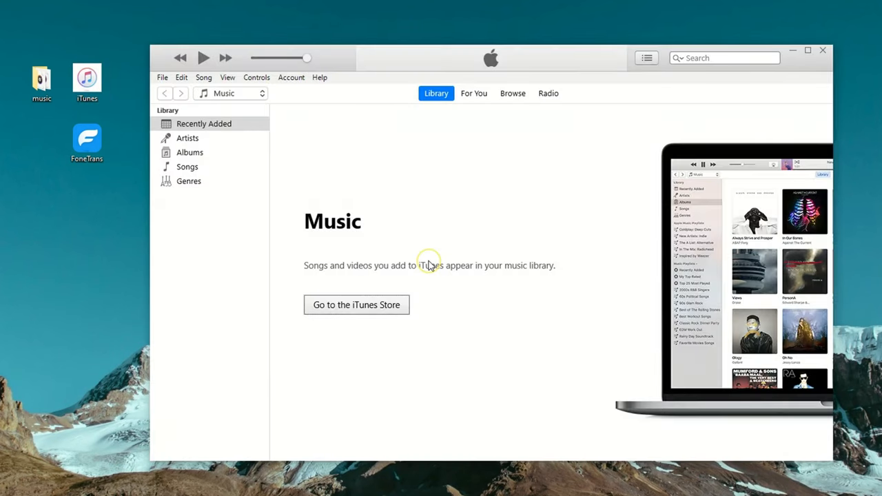
mouse_move(450, 237)
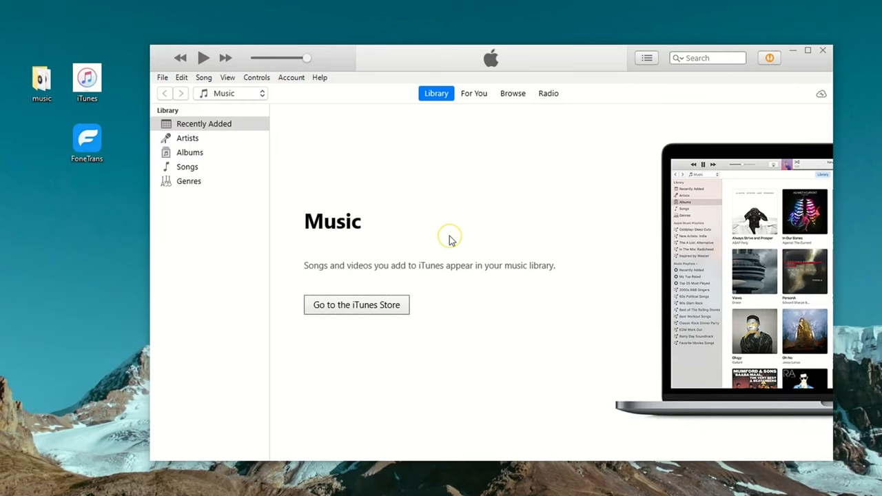
mouse_move(380, 178)
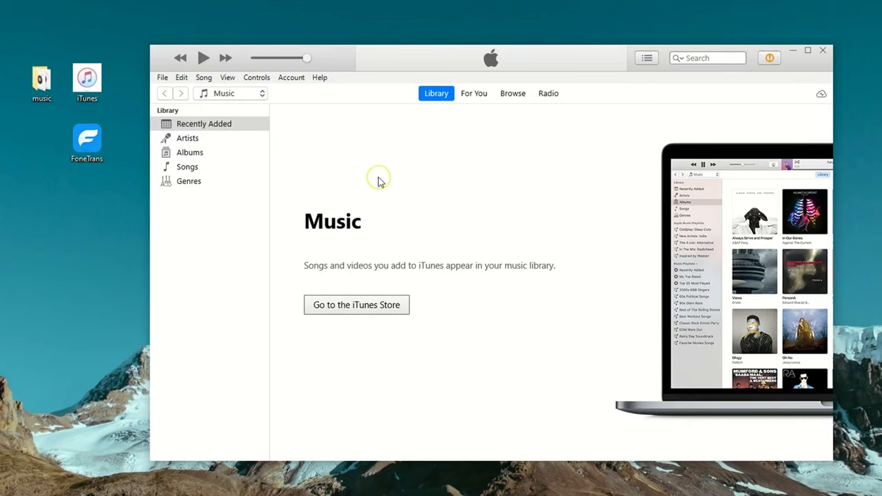
Add the Desktop music folder to the library via File > Add Folder to Library
left_click(42, 77)
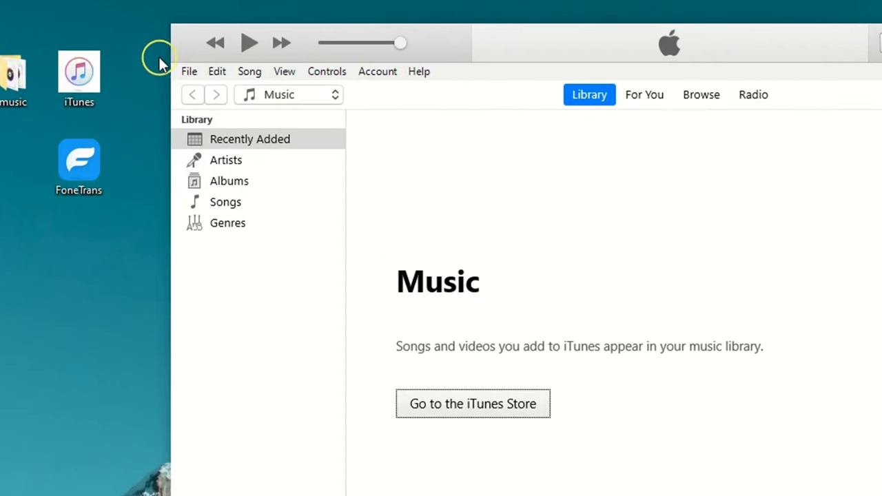
left_click(189, 71)
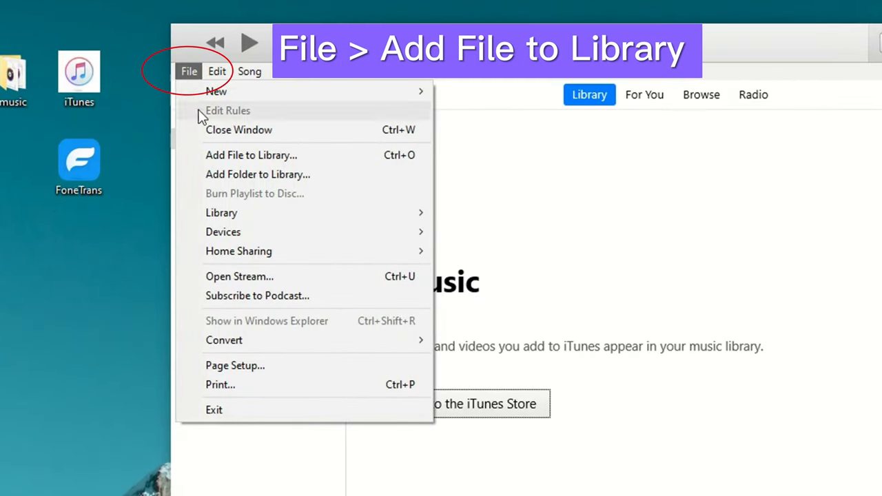
left_click(251, 154)
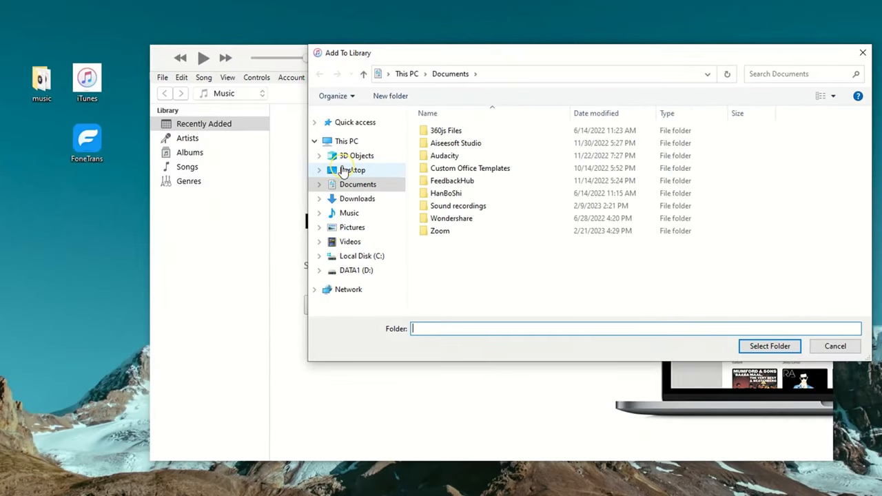
left_click(353, 170)
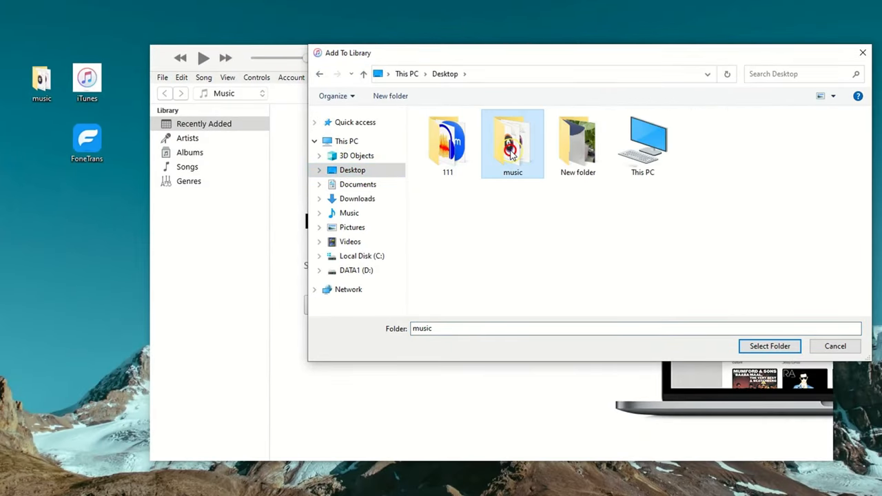
left_click(769, 346)
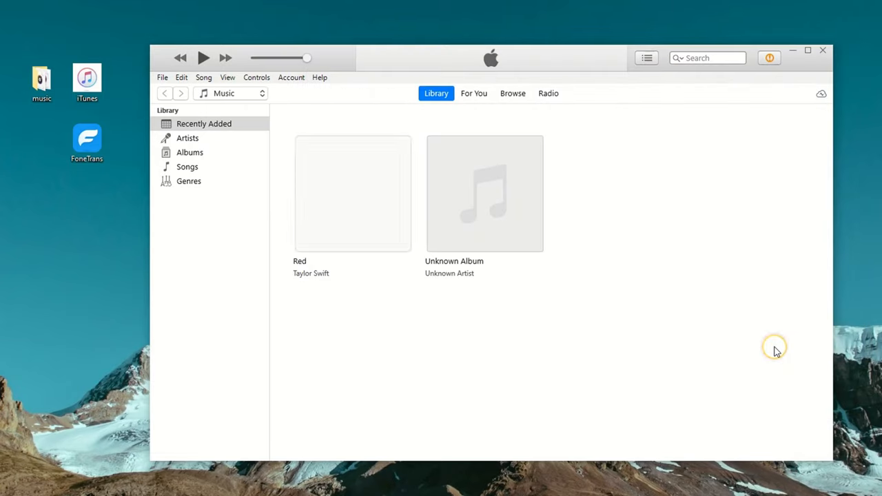